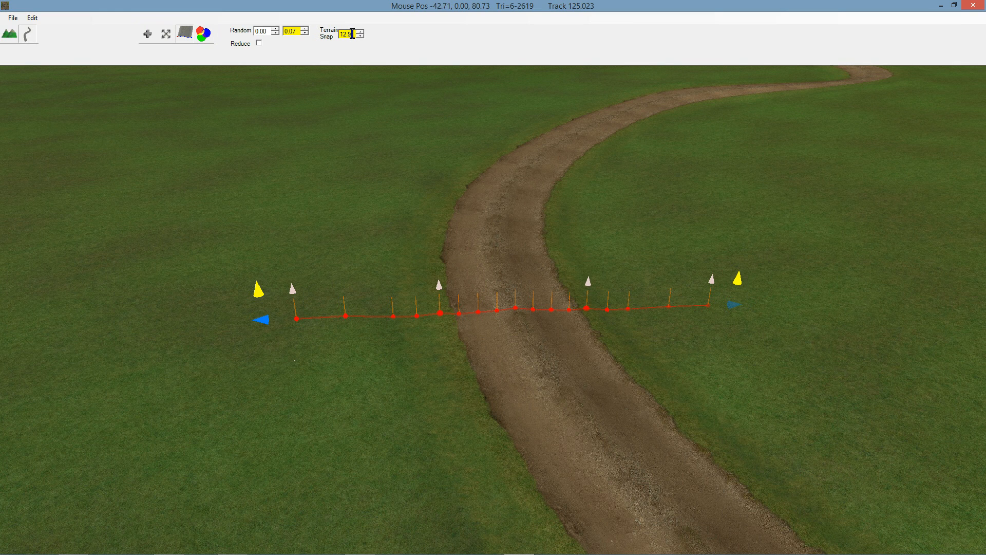
mouse_move(346, 33)
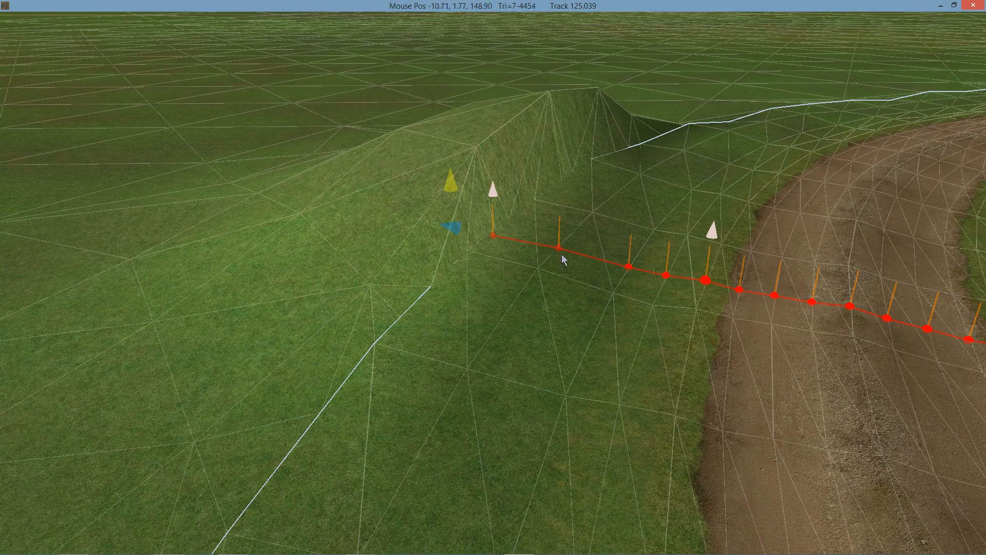
mouse_move(544, 279)
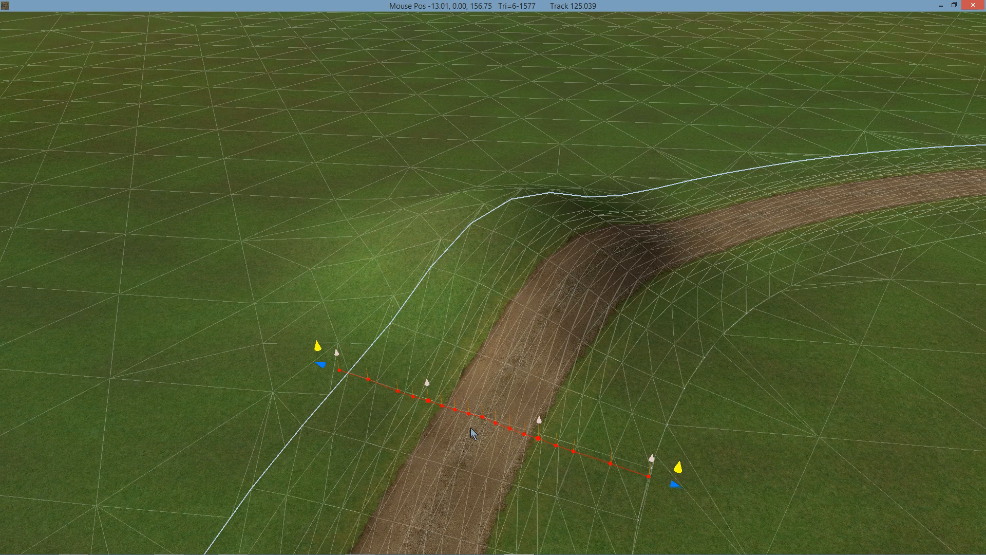
mouse_move(677, 259)
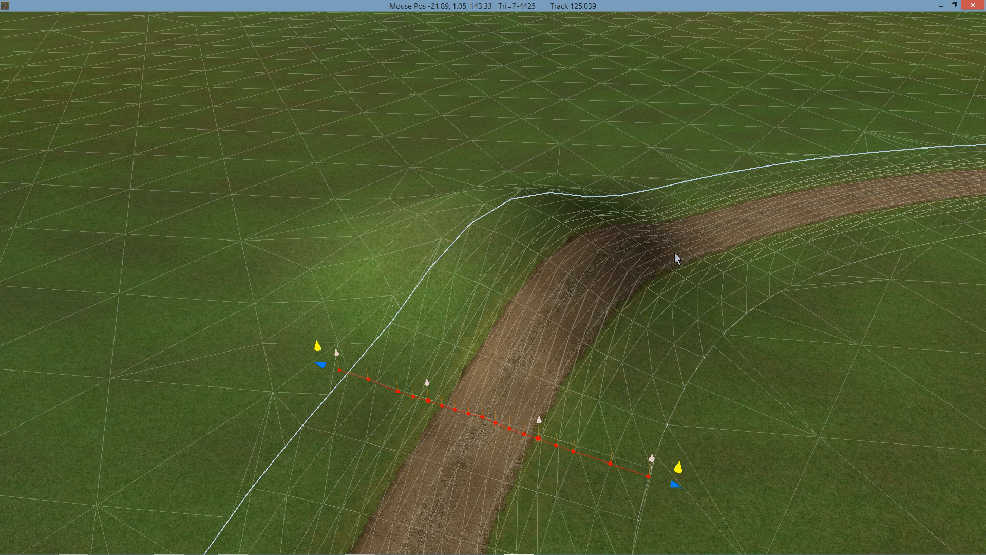
mouse_move(680, 247)
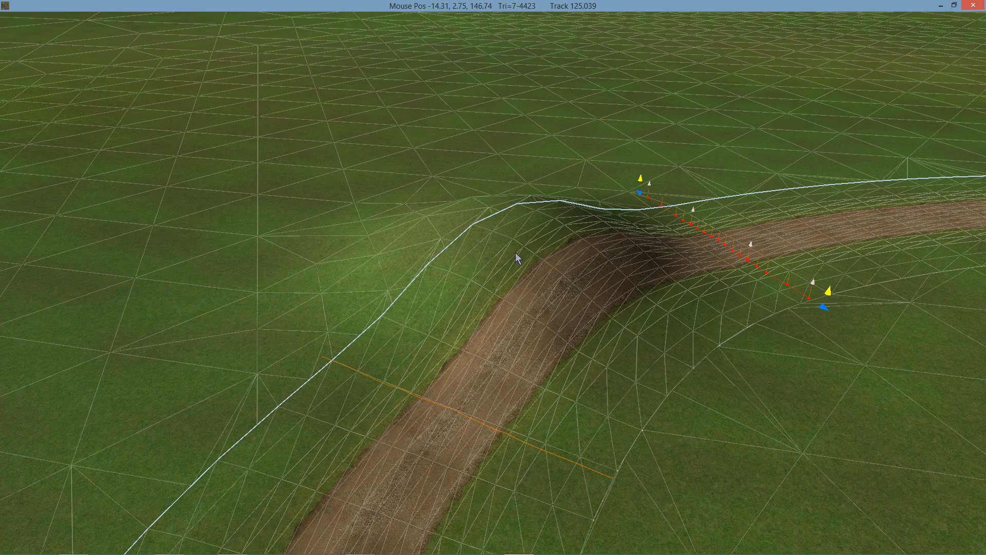
Activate the terrain brush tool to show its Radius2 and Strength sliders.
left_click(10, 33)
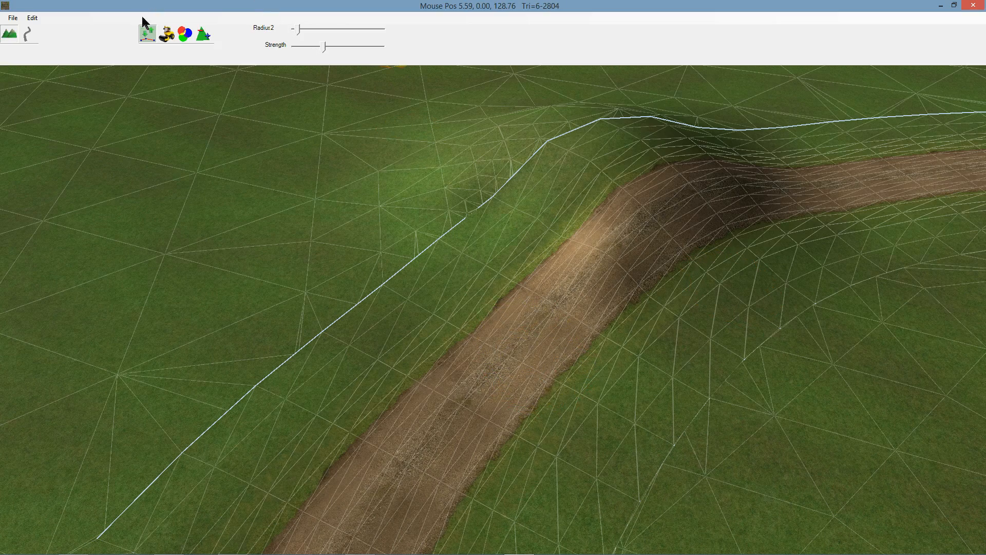
Select the road section over the bump, set Panel to 3.0 and follow the terrain.
left_click(146, 35)
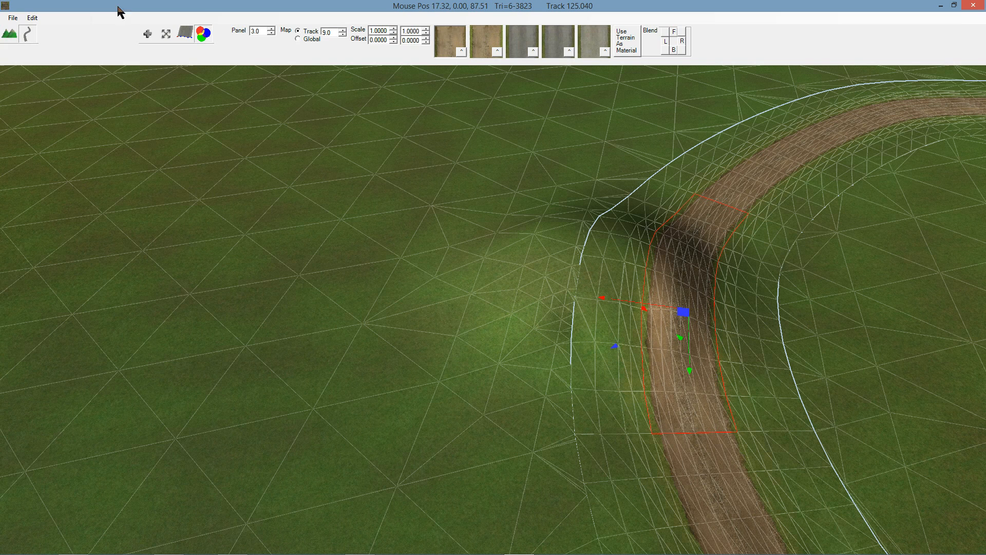
left_click(255, 30)
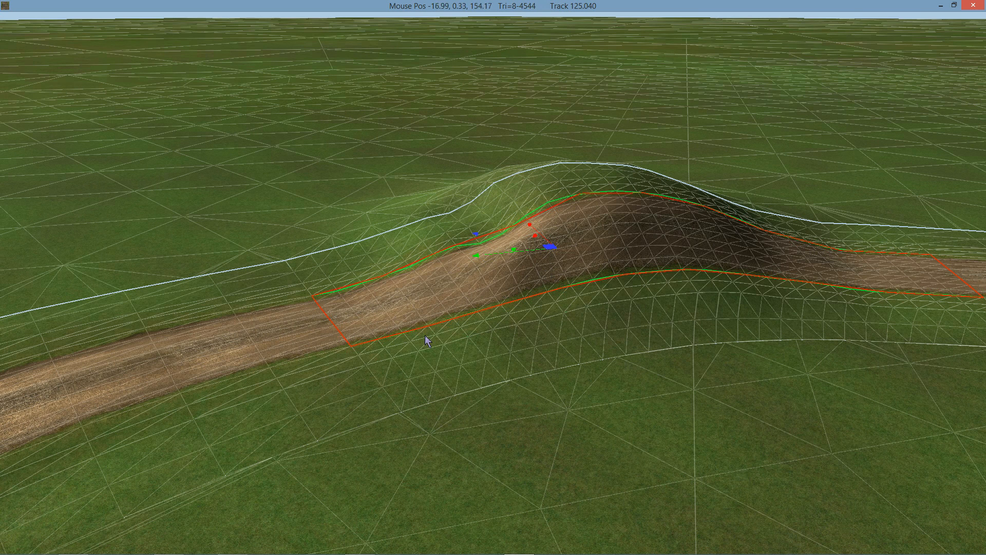
mouse_move(369, 334)
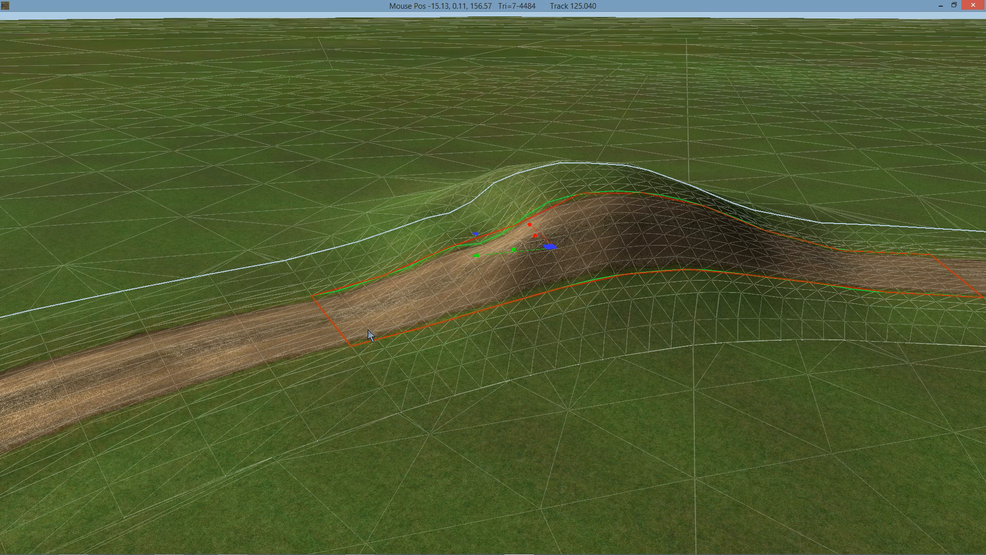